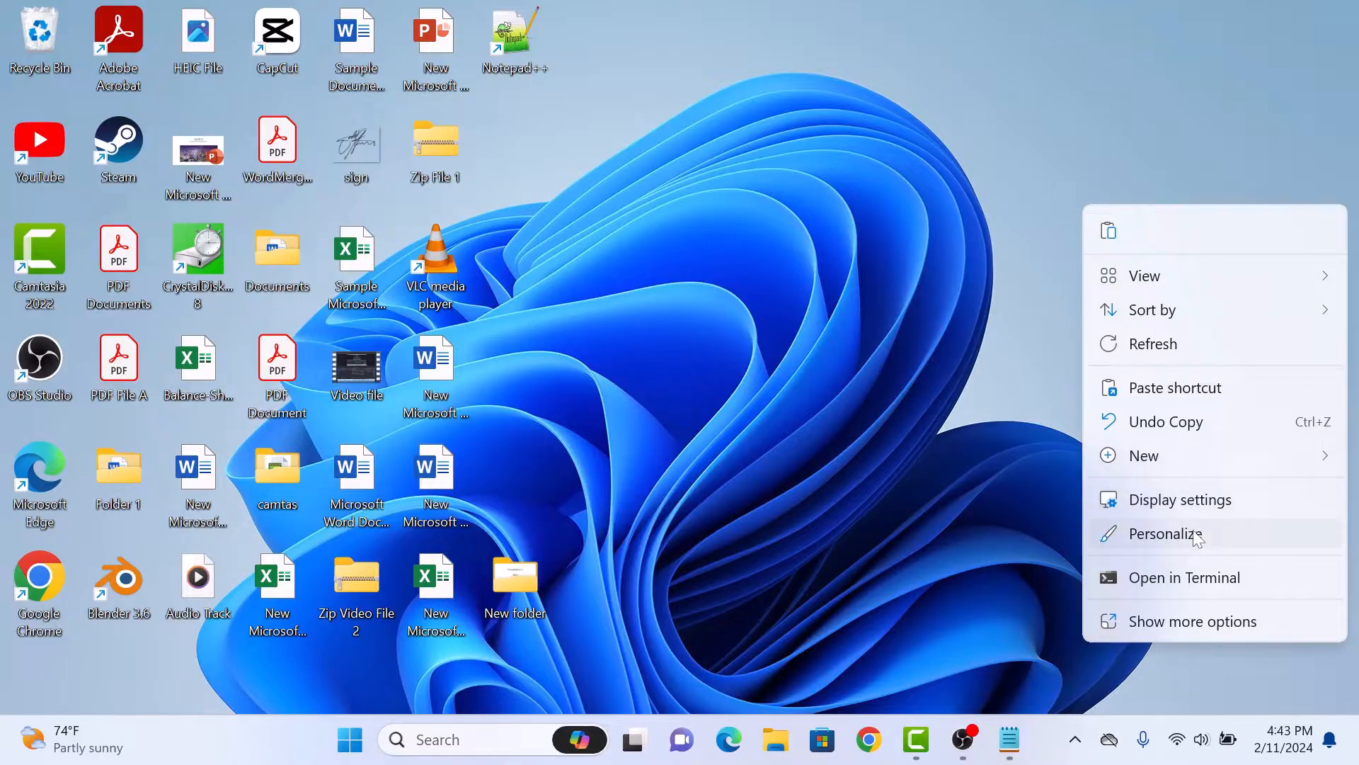
- Choose Personalize from the desktop context menu to reach Windows Settings
click(1165, 534)
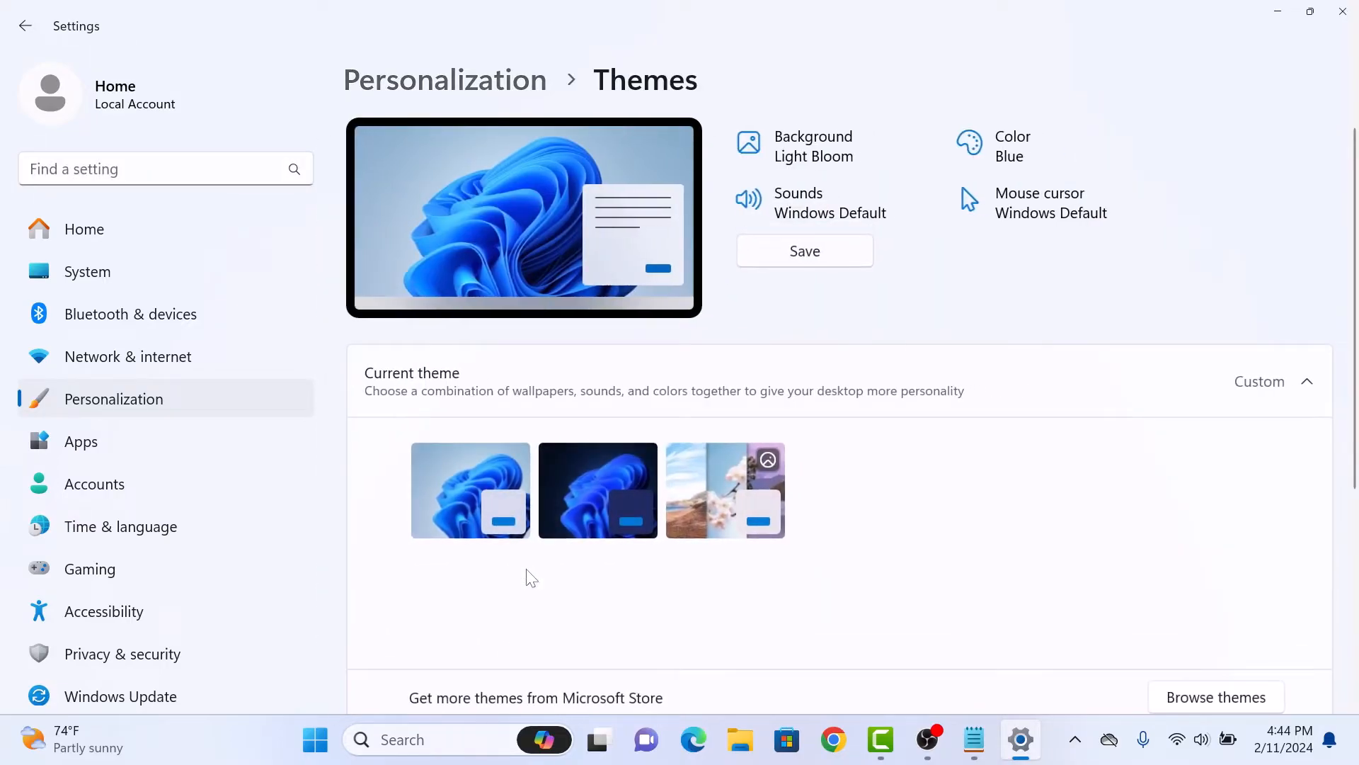
- Reach Desktop icon settings under Related settings on the Themes page
scroll(down, 3)
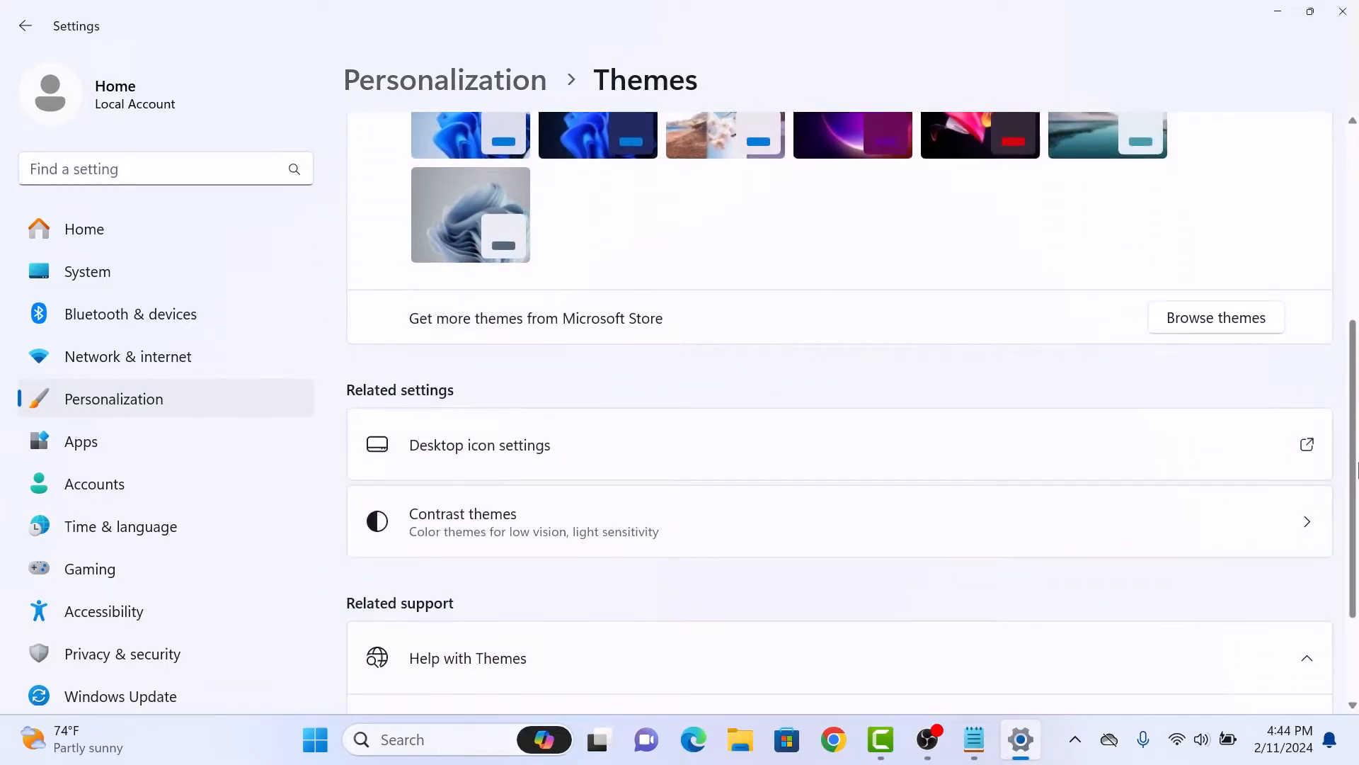
scroll(down, 3)
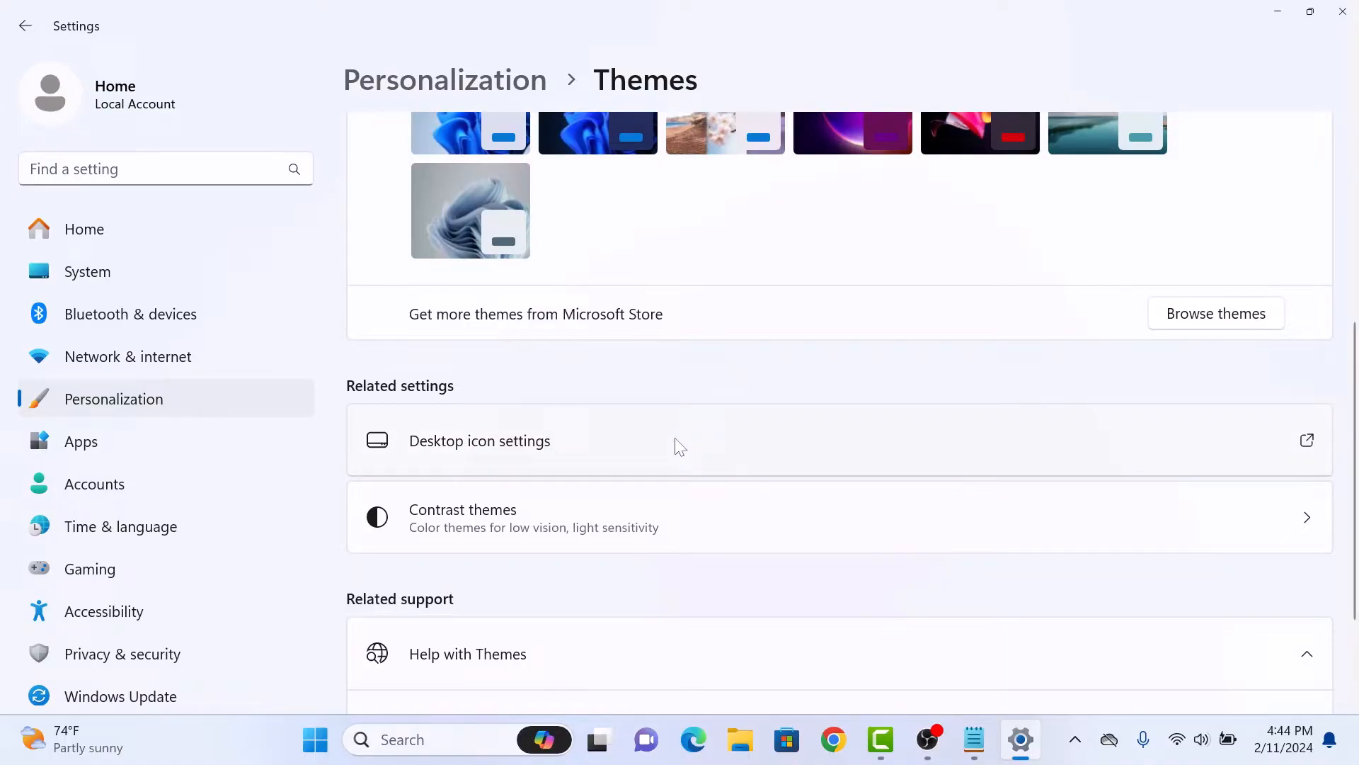
click(480, 440)
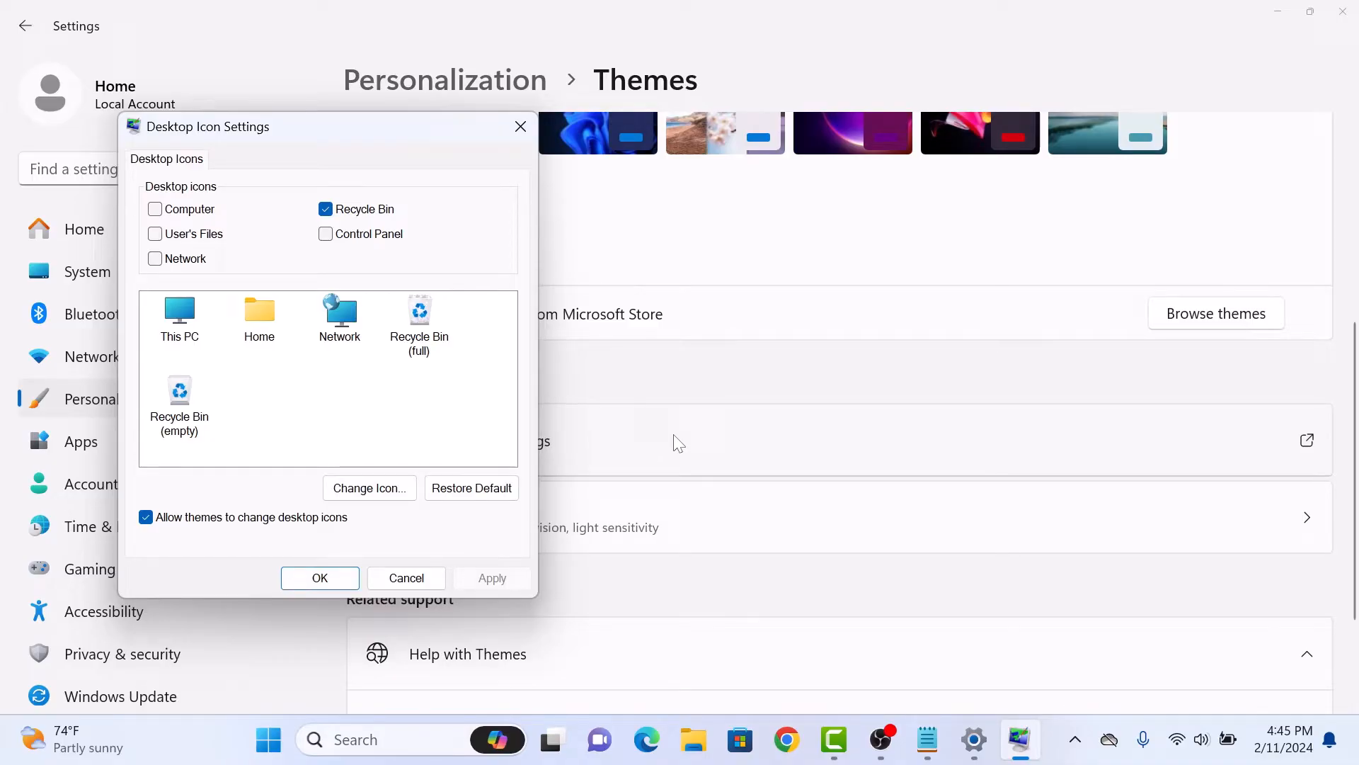
- Enable the Computer desktop icon and apply so This PC appears on the desktop
click(155, 209)
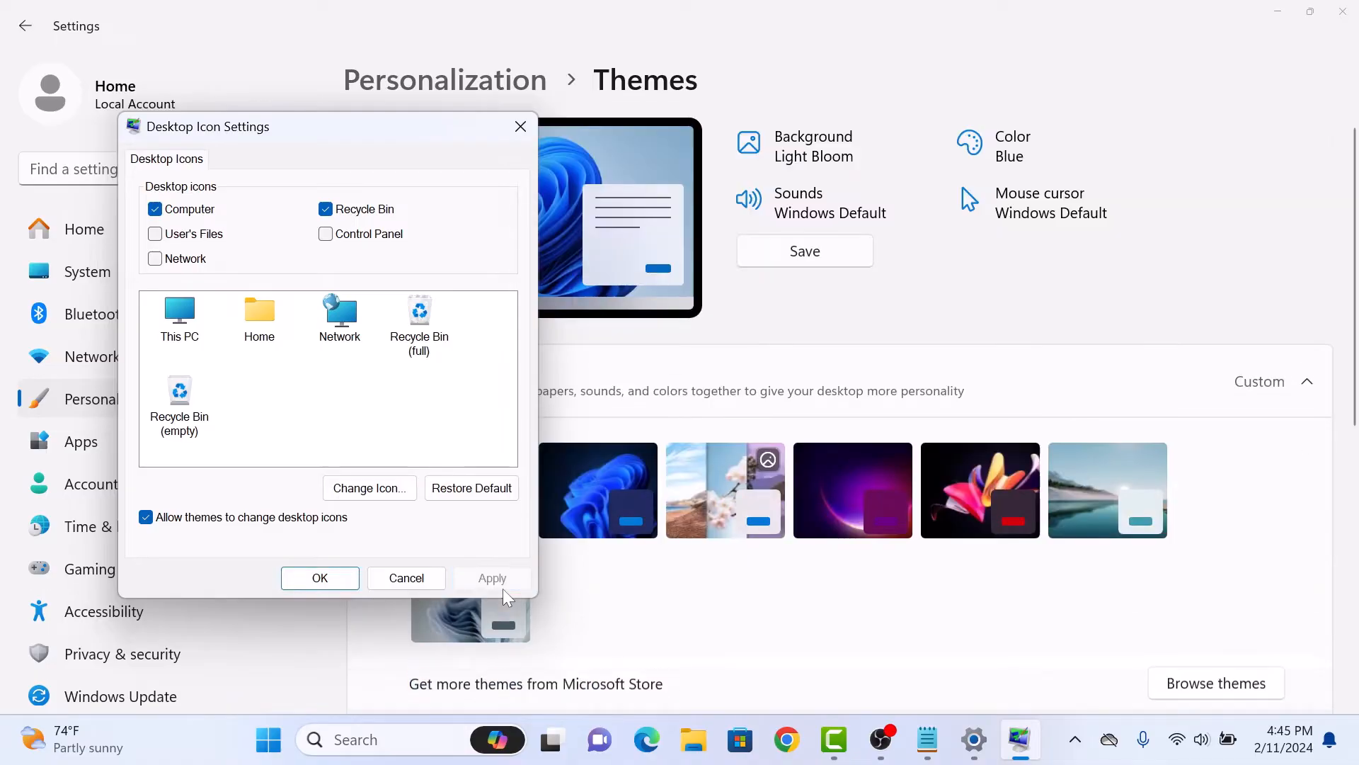
click(319, 578)
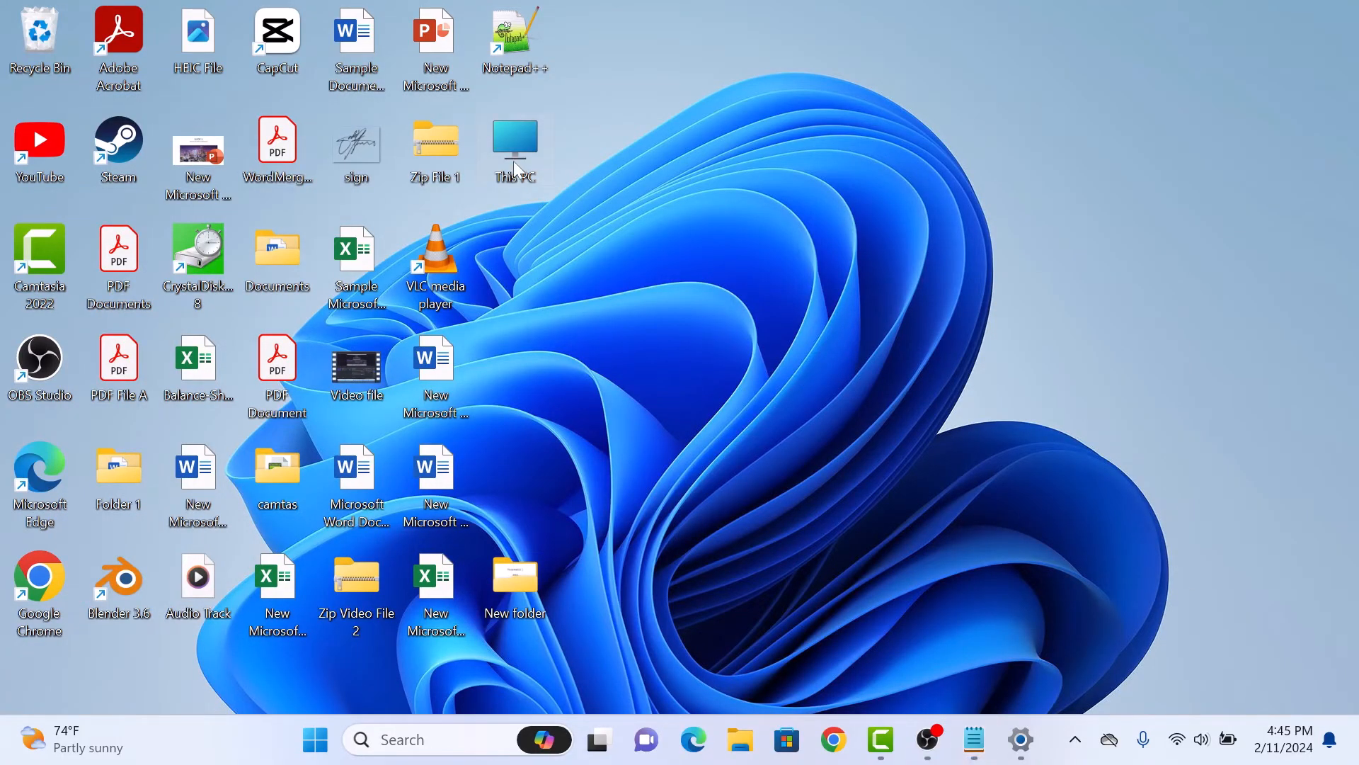
- Launch This PC from the desktop, showing drives C, D, E and G in File Explorer
double_click(514, 143)
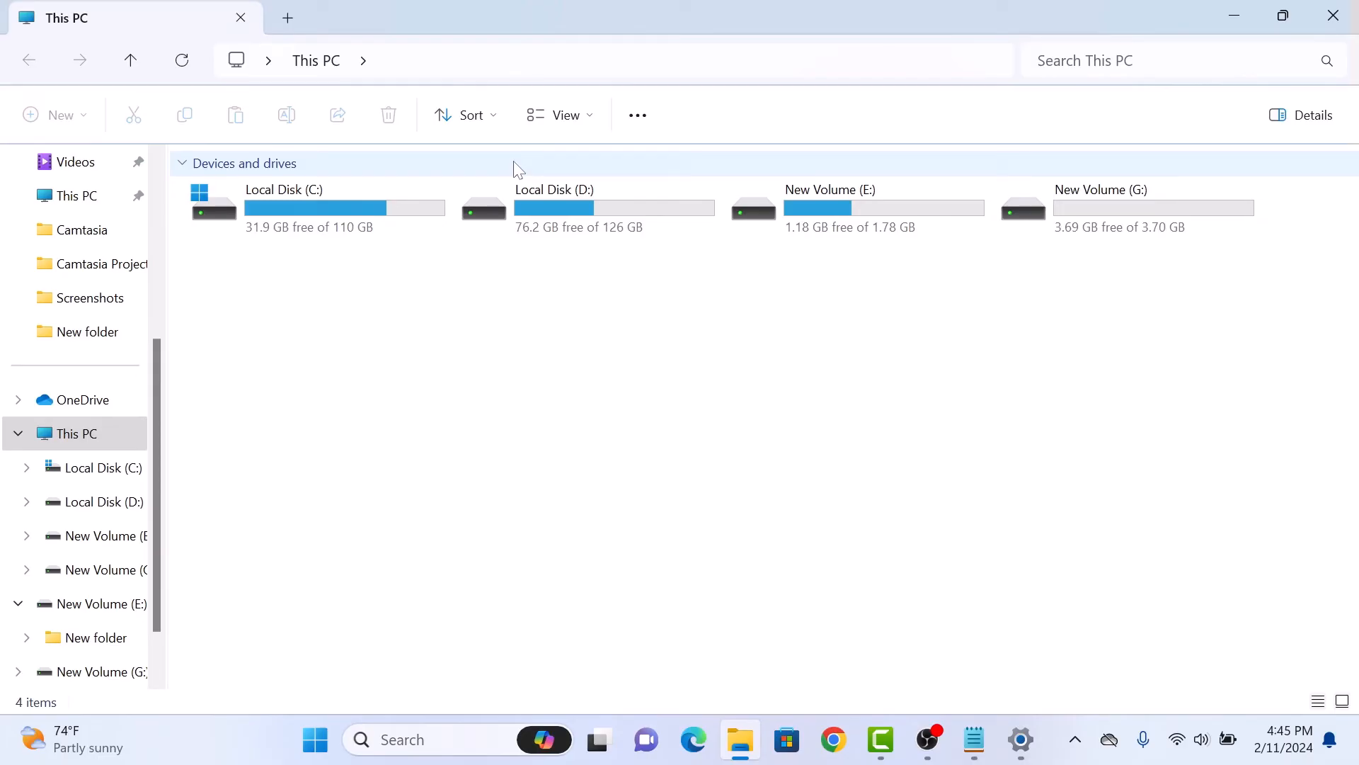